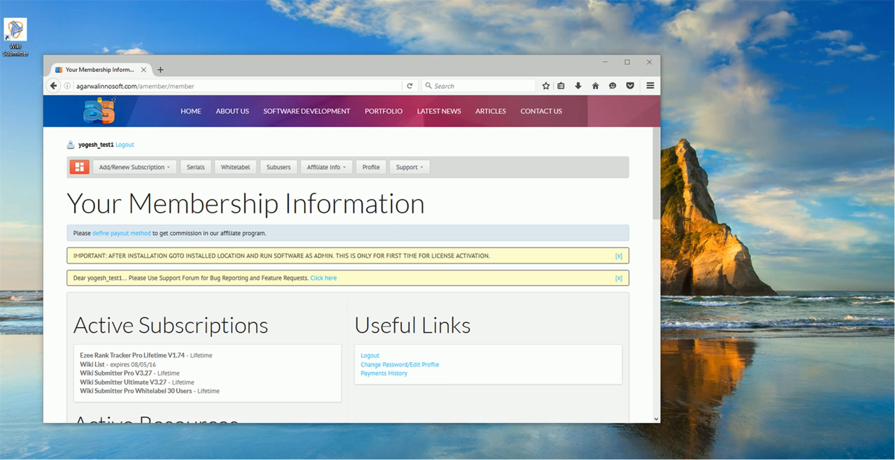
Select the membership page address and scroll down to the Active Resources list.
left_click(231, 86)
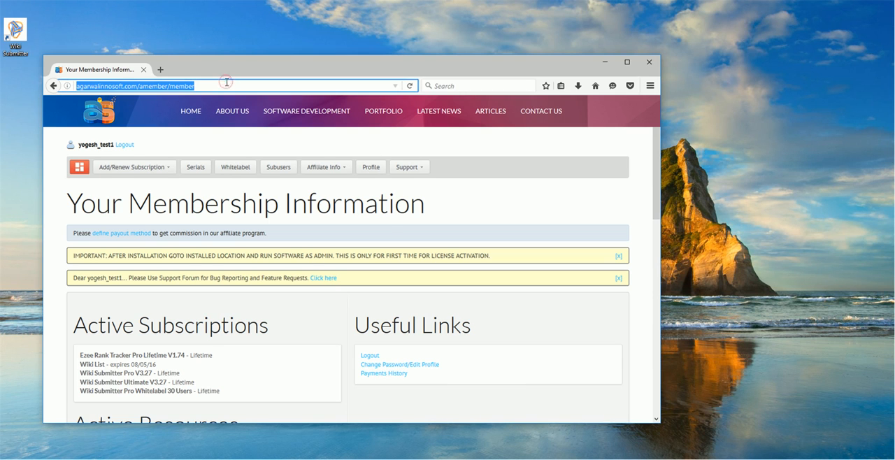
mouse_move(226, 81)
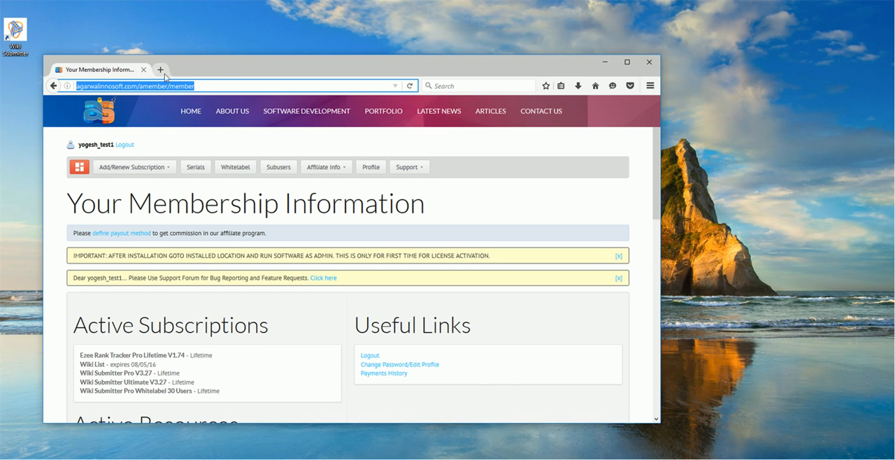
scroll("down", 3)
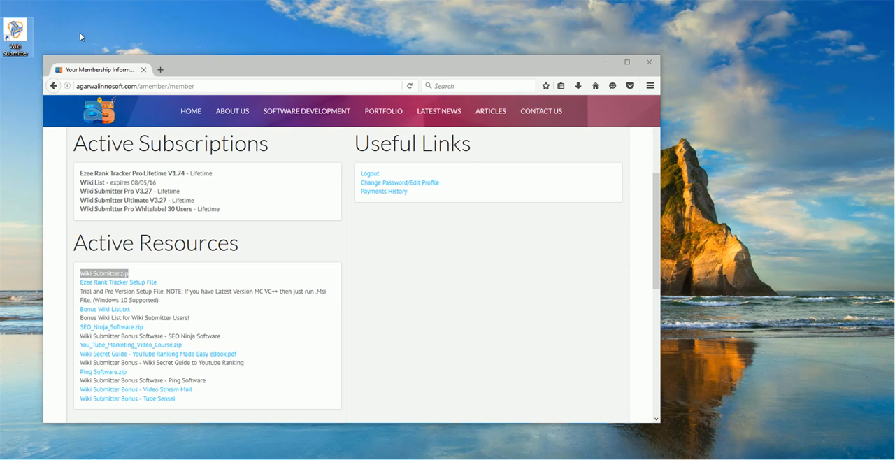
mouse_move(88, 34)
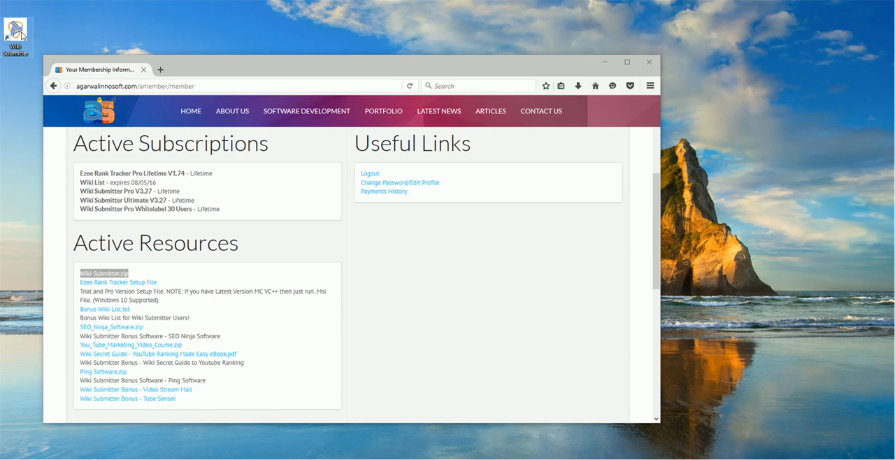
mouse_move(605, 450)
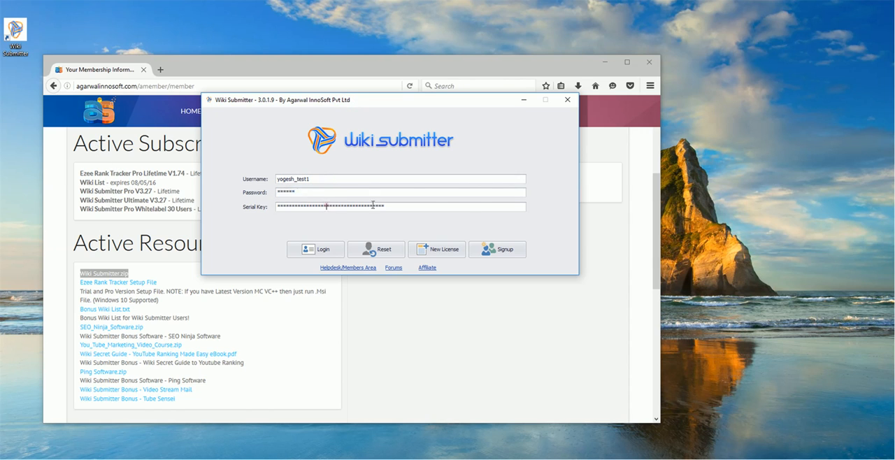
Check the product Serials page on the membership site, then return to the sign-in window.
left_click(568, 99)
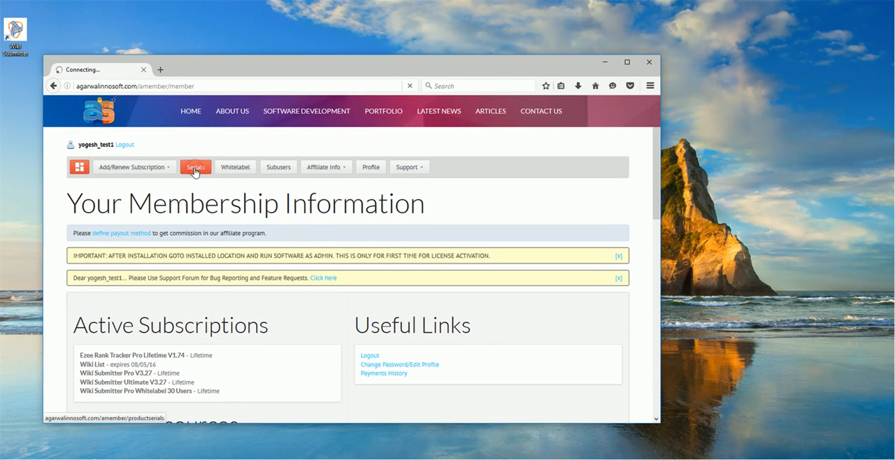
left_click(196, 167)
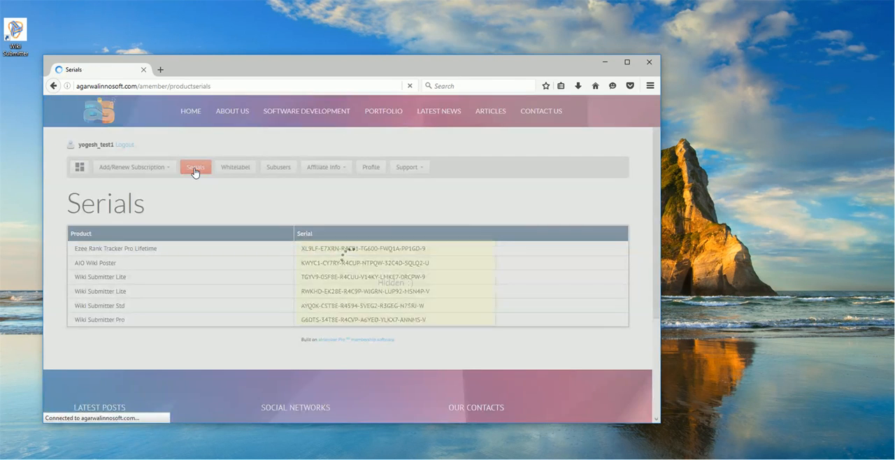
left_click(79, 167)
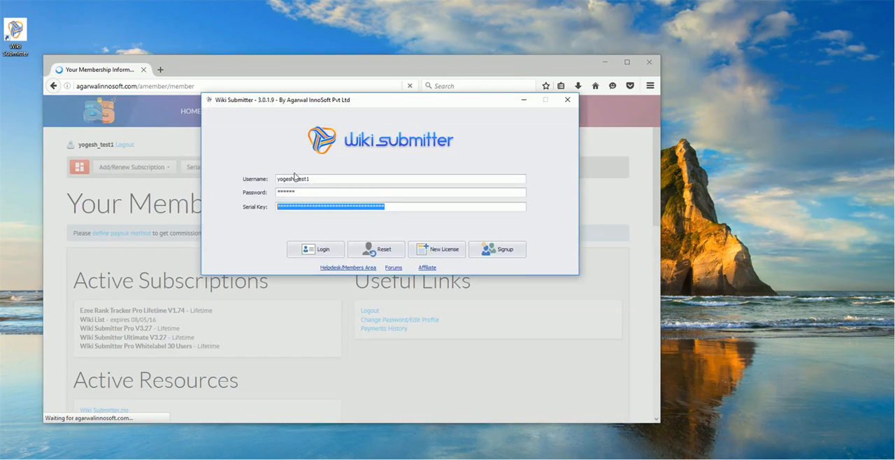
Sign in to Wiki Submitter with the account's username, password and serial key.
left_click(316, 249)
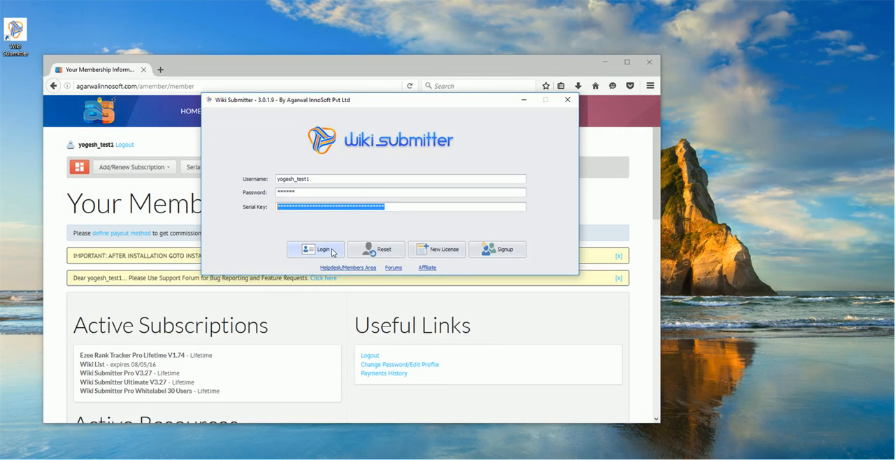
left_click(316, 249)
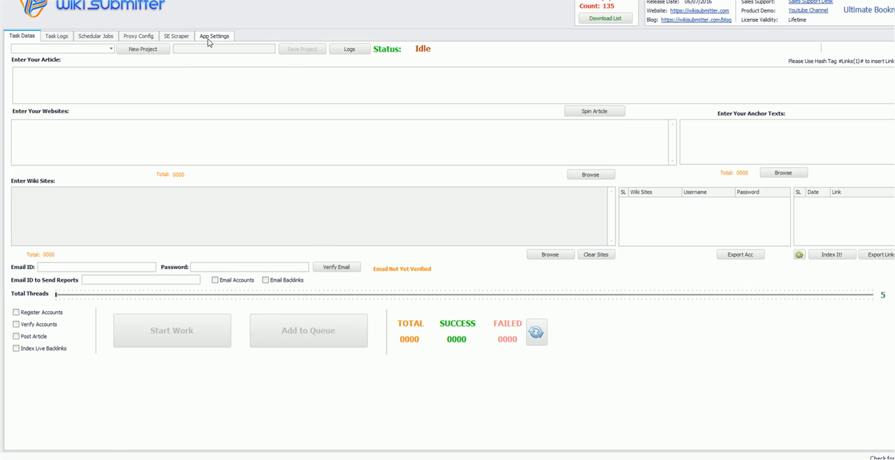
In App Settings, keep Decaptcher as the captcha service and save the setting.
left_click(214, 36)
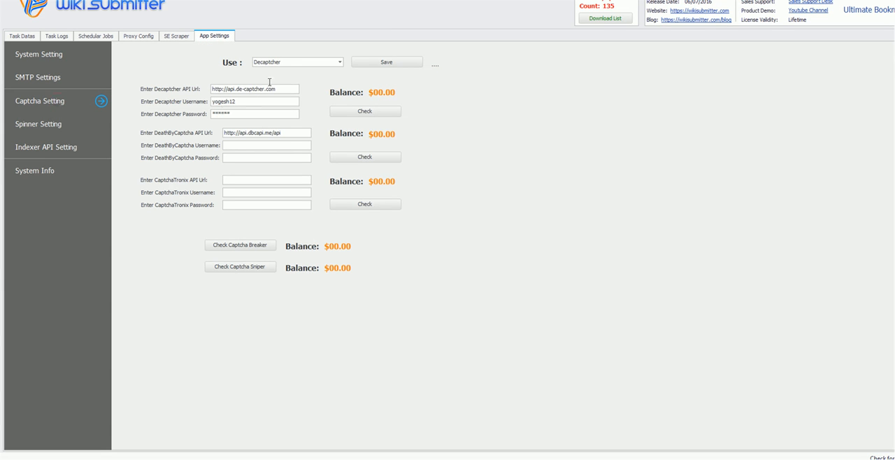
left_click(338, 62)
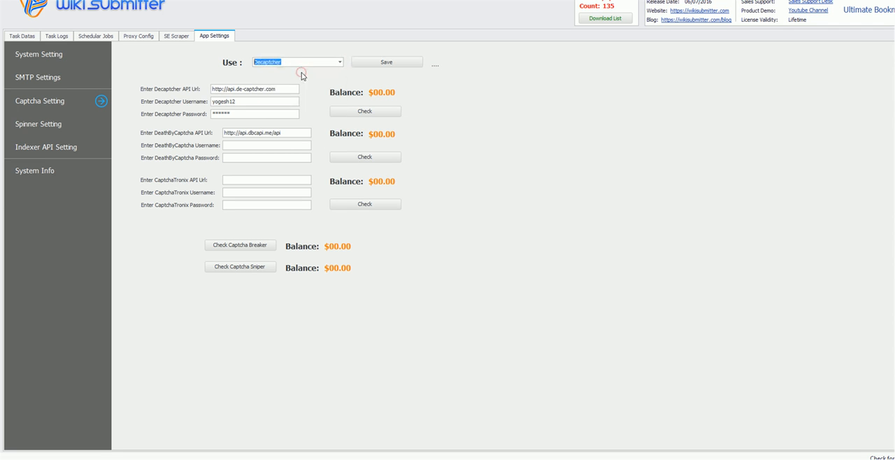
left_click(386, 62)
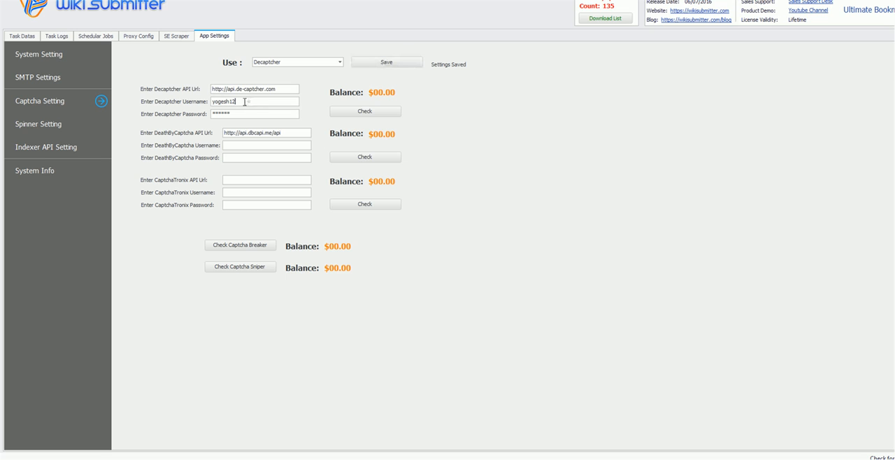
With the Decaptcher username and password entered, check the account balance.
double_click(224, 101)
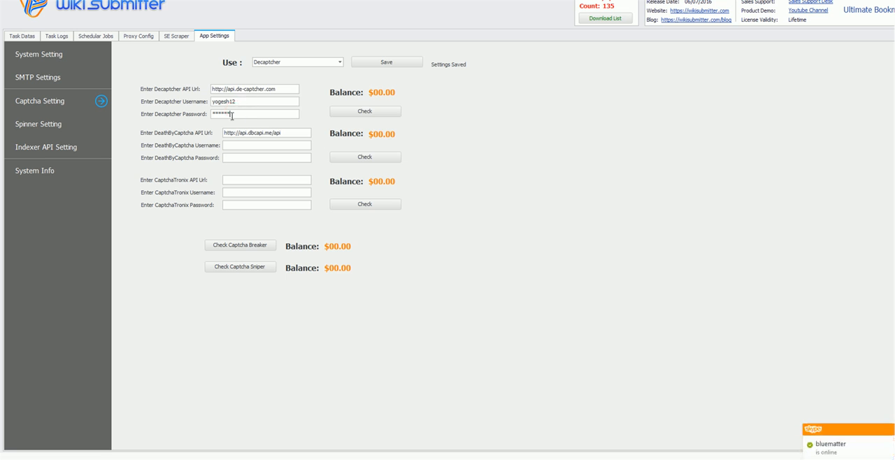
left_click(363, 111)
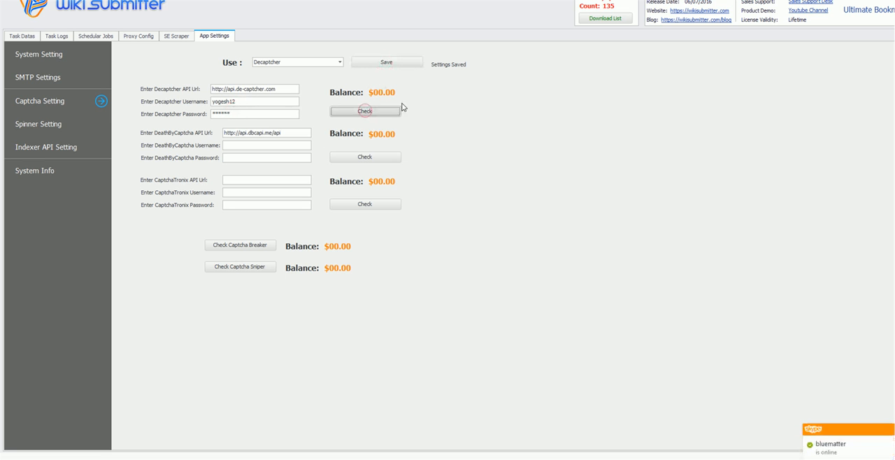
left_click(364, 111)
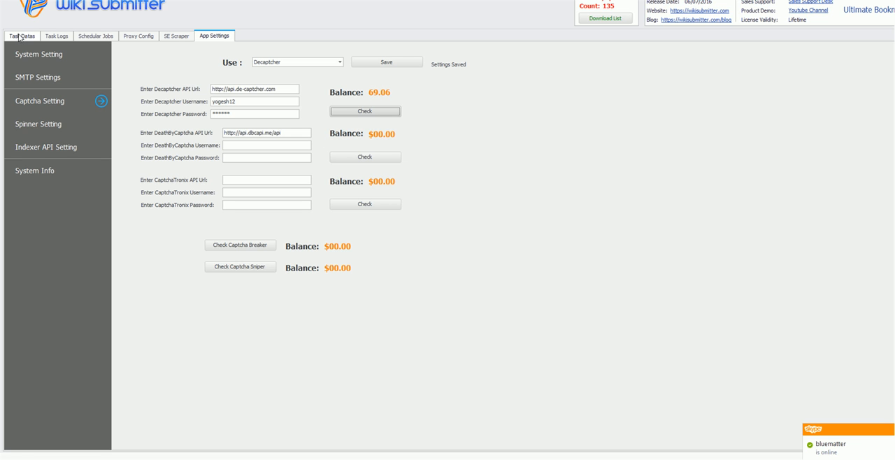
On Task Details, create a new project named 'My First Project' and save it.
left_click(21, 36)
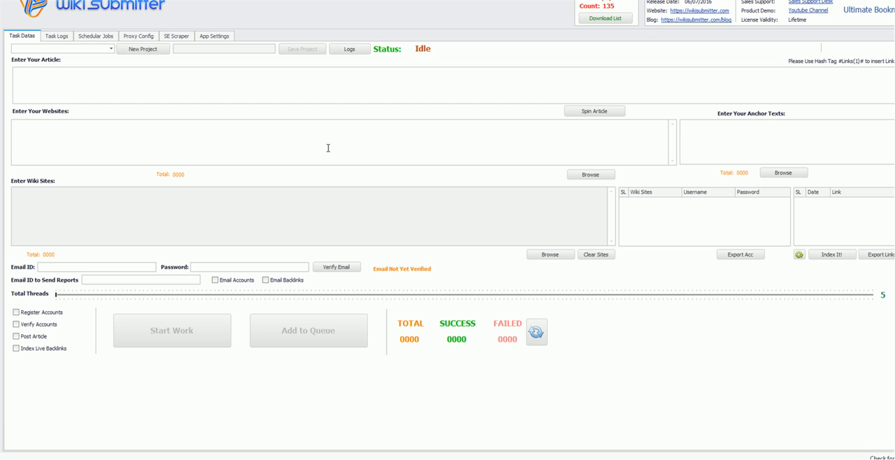
mouse_move(146, 70)
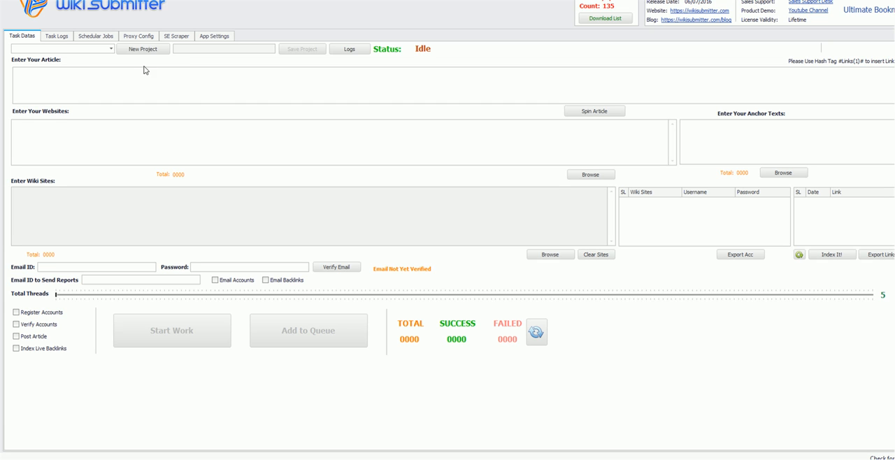
left_click(142, 49)
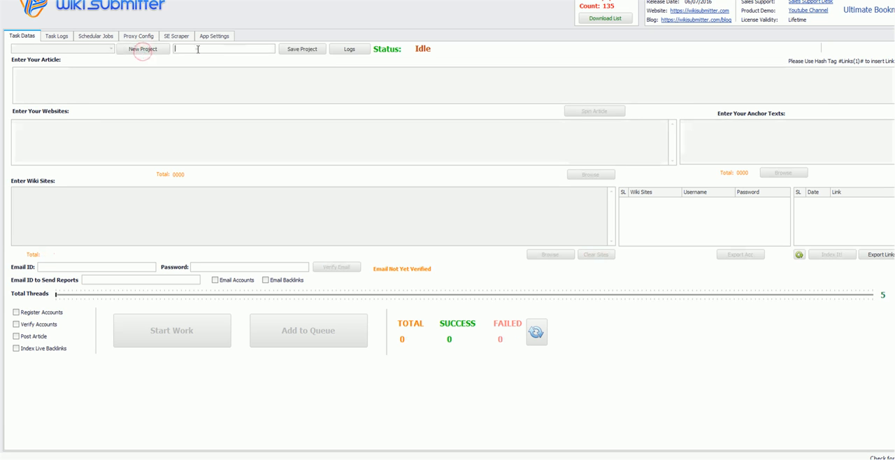
type("My First Project")
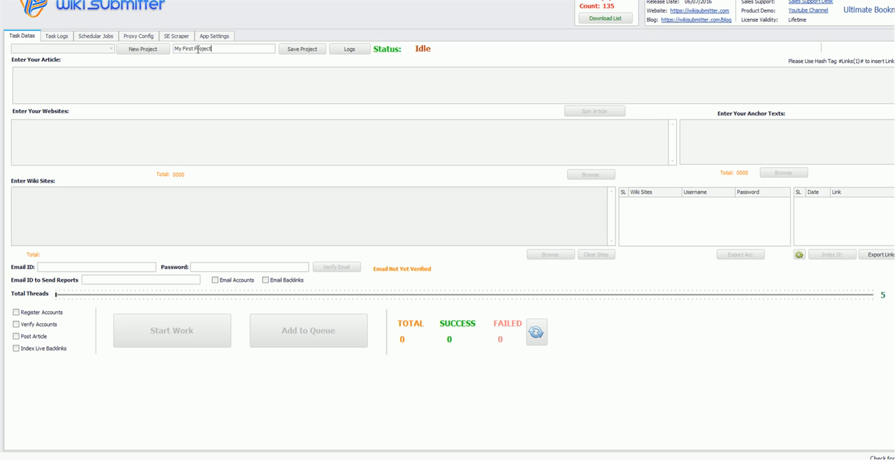
left_click(302, 48)
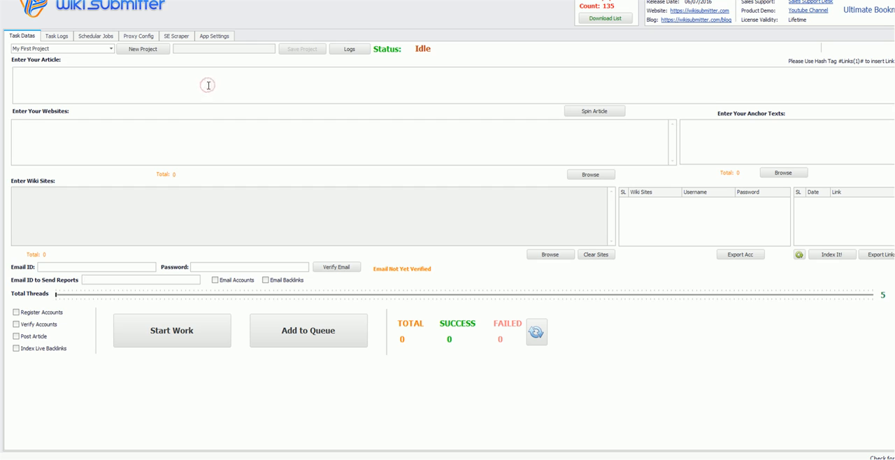
Write the sample article 'This is my sam...' ending with the #Links(1)# tag and select the tag.
left_click(207, 85)
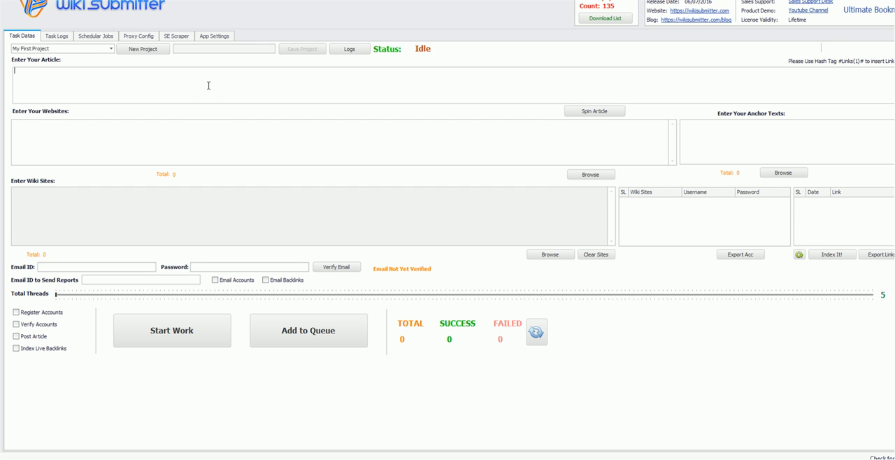
type("This is my sample article about living life #l")
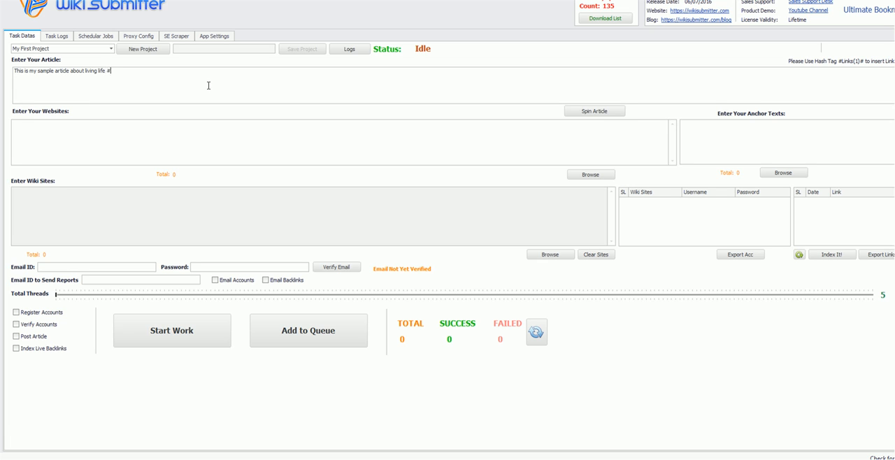
type("Links")
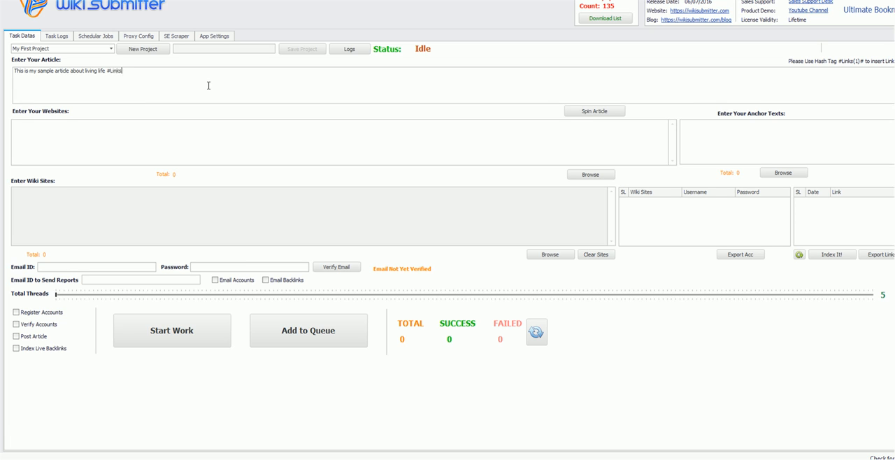
type("(1)#")
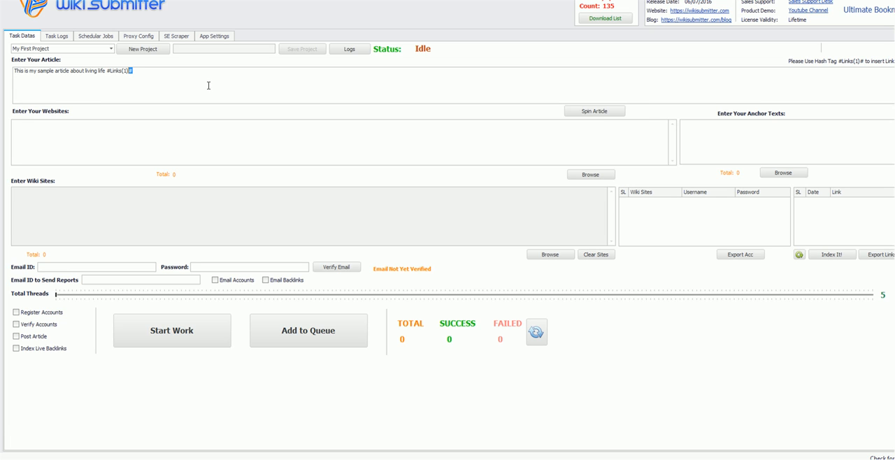
double_click(118, 70)
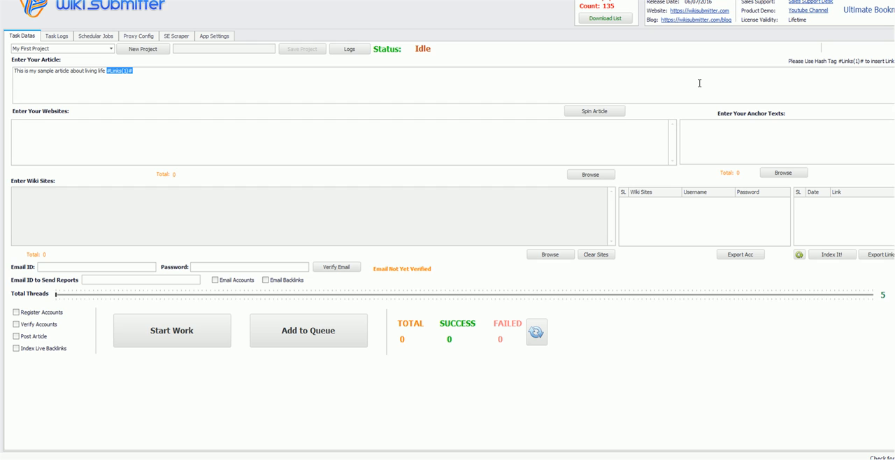
mouse_move(366, 95)
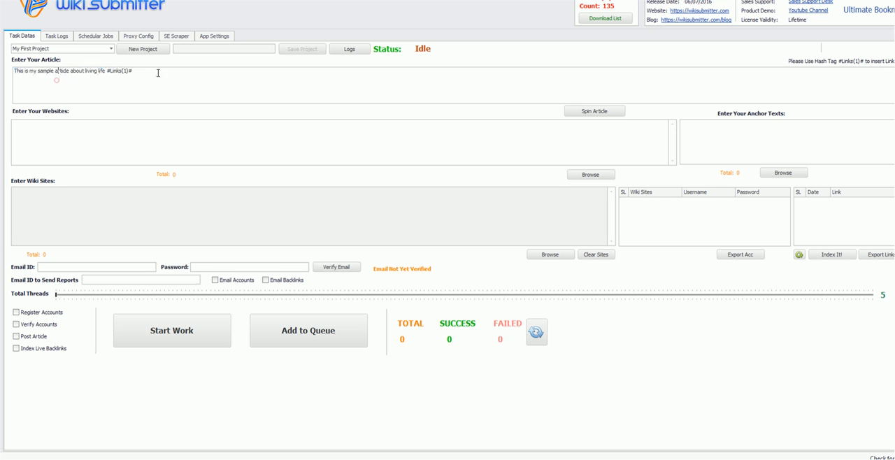
Spin the article into spintax word variations, then move into the websites box.
left_click(593, 112)
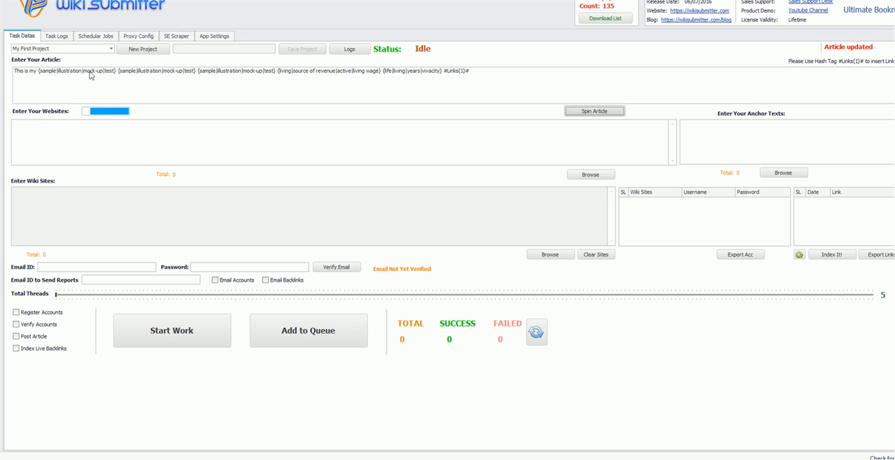
mouse_move(267, 95)
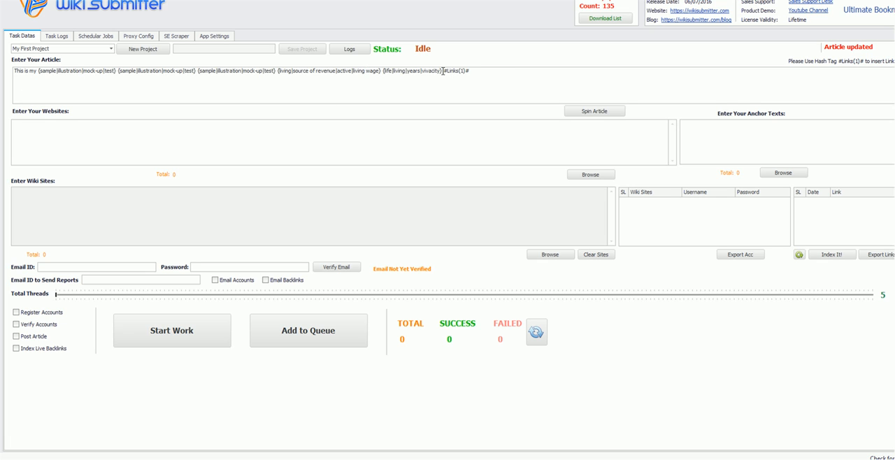
double_click(454, 70)
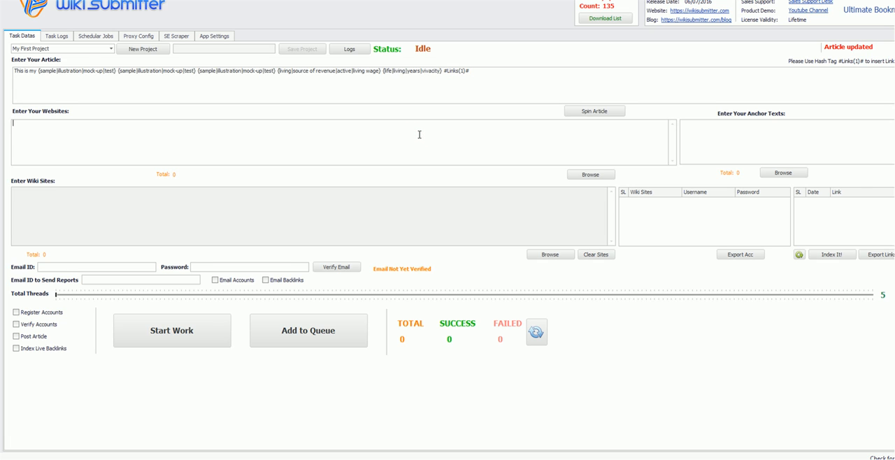
type("http://mywebsit")
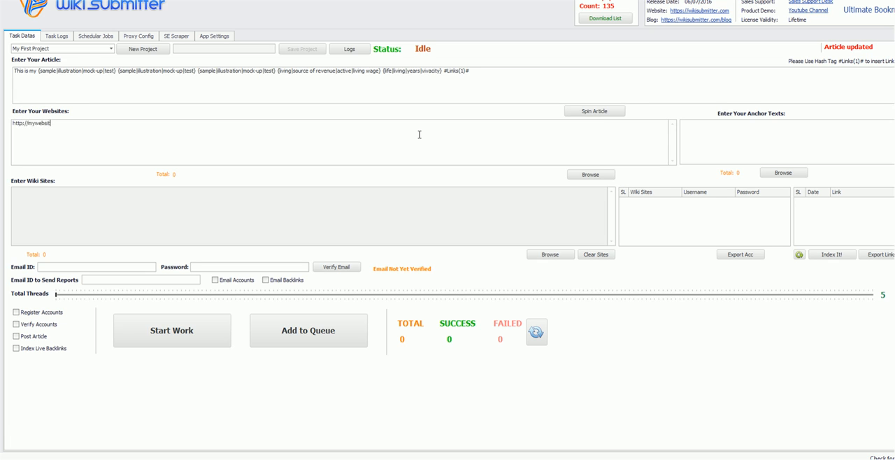
type("e.com")
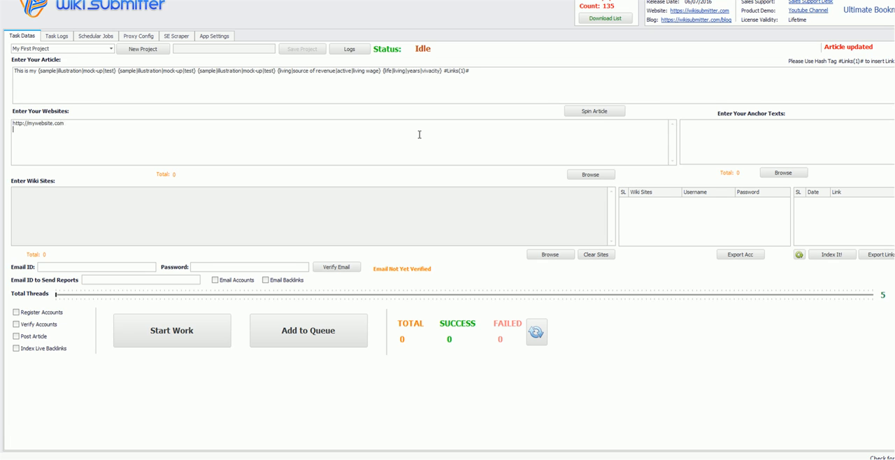
type("http://mywebsite2.com")
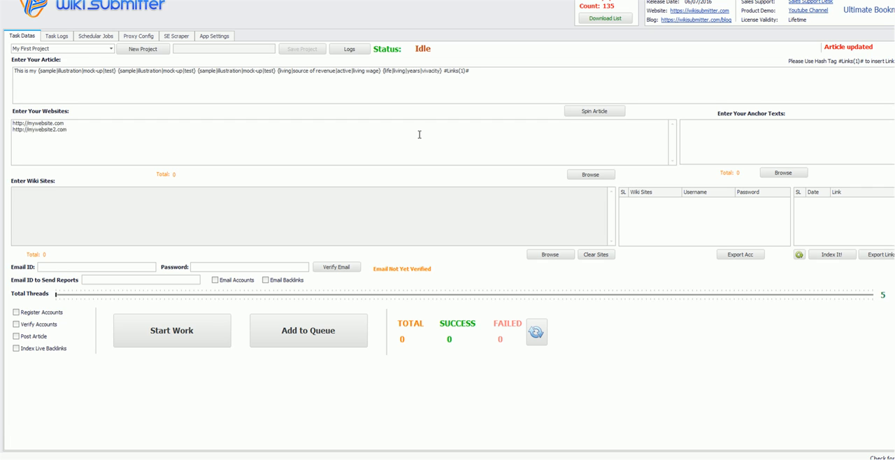
Move into the Anchor Texts box to list My Website and My Website 2.
left_click(59, 130)
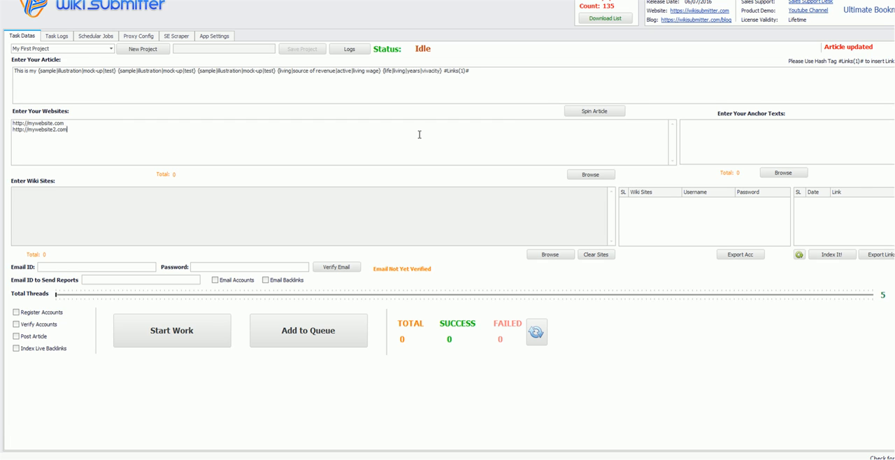
mouse_move(721, 138)
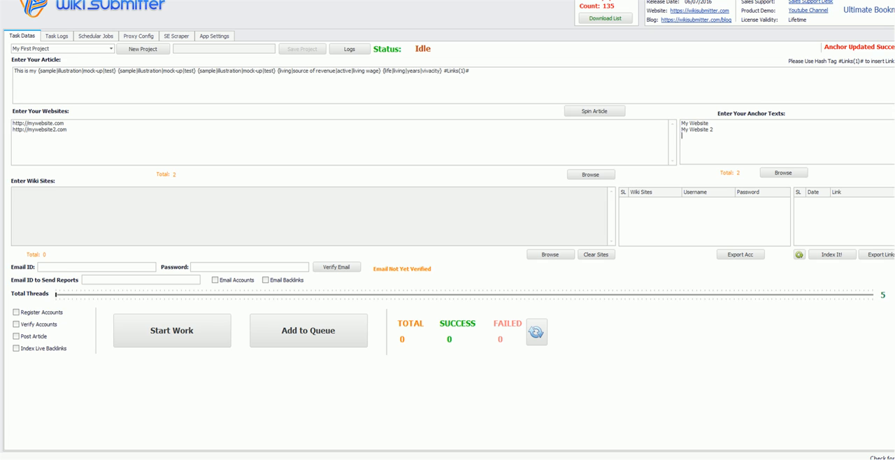
Add 'dogs training' and 'dogs training denver' as the third and fourth anchor texts.
type("dogs")
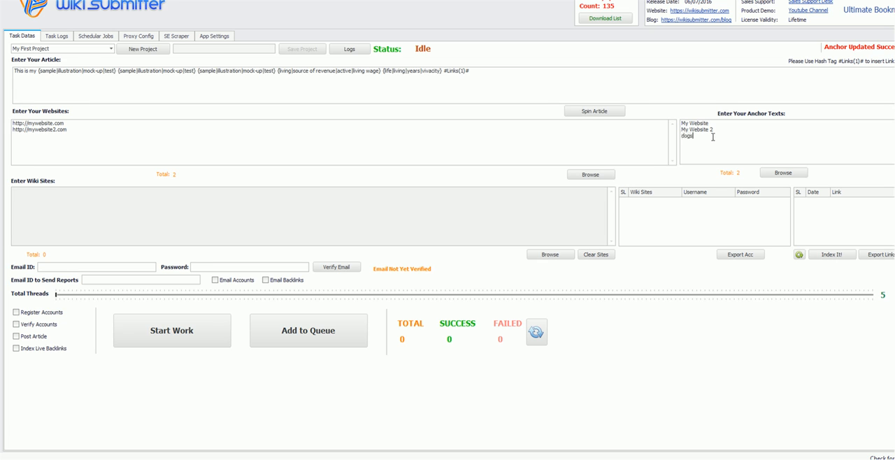
type("trail")
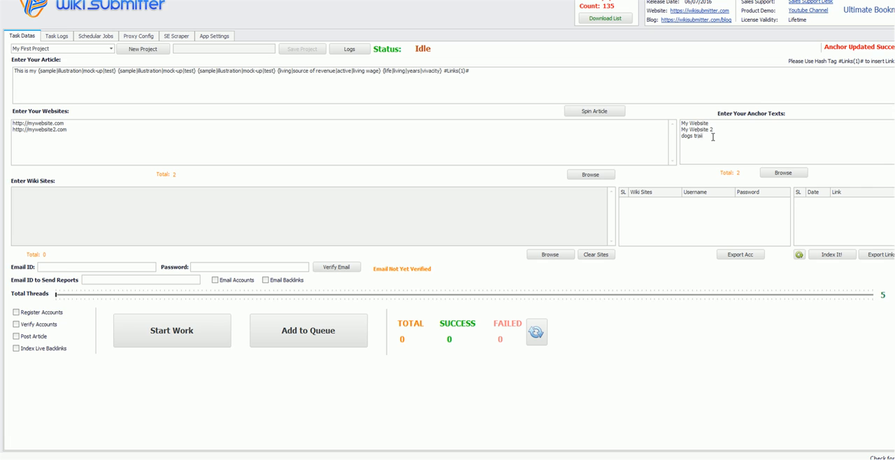
type("training")
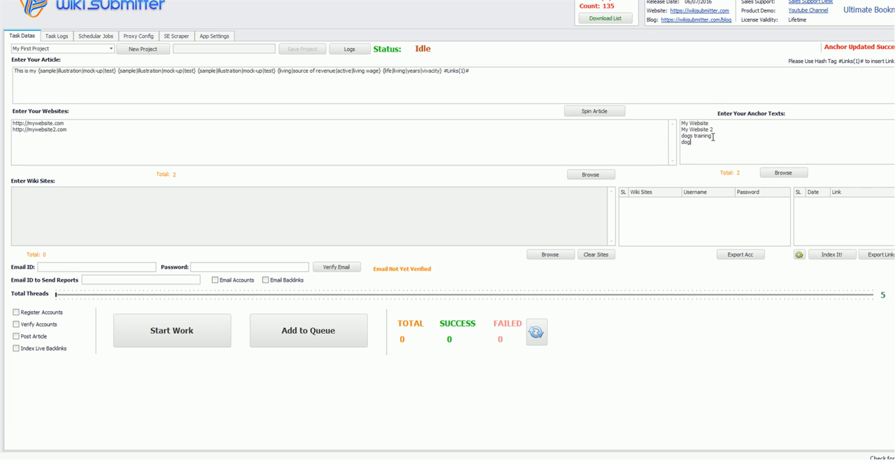
type("dogs training denvar")
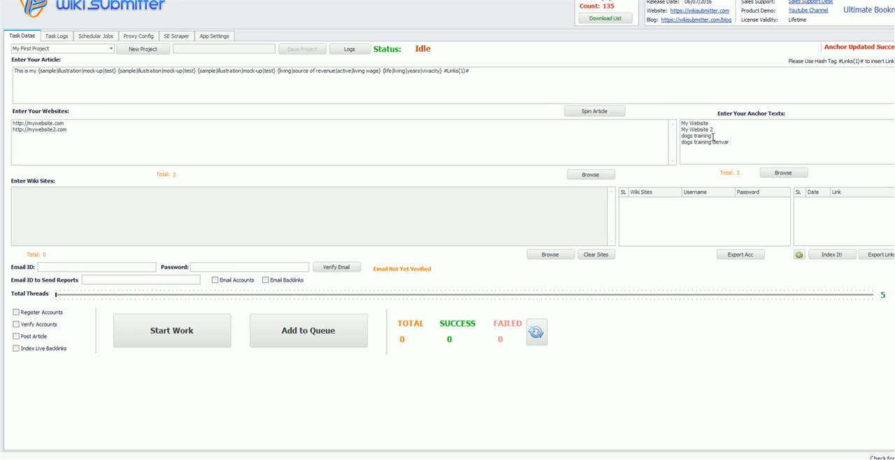
mouse_move(736, 132)
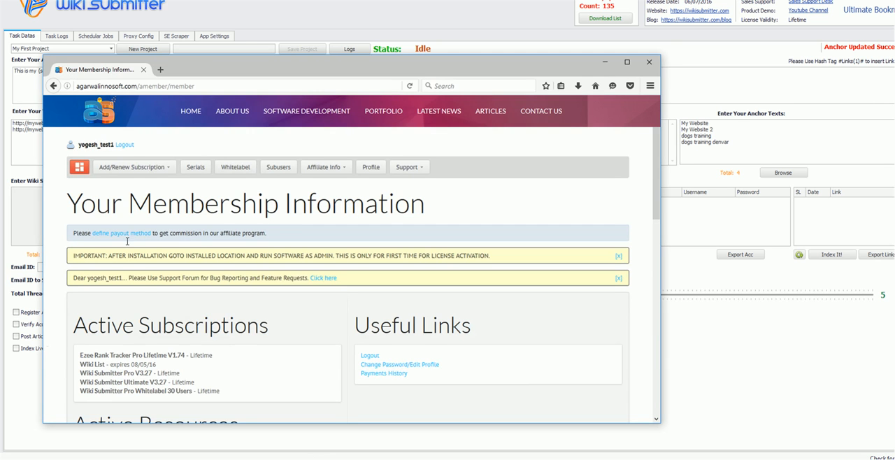
Scroll to Active Resources and download the Bonus Wiki List from the membership page.
scroll("down", 3)
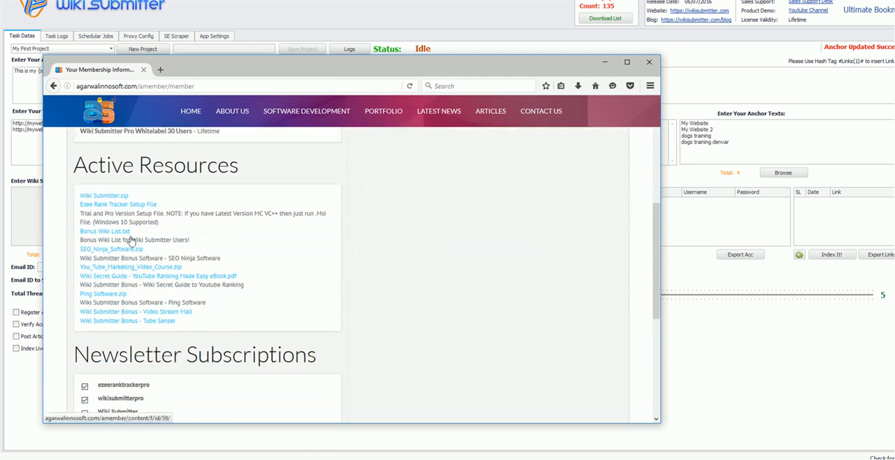
double_click(104, 231)
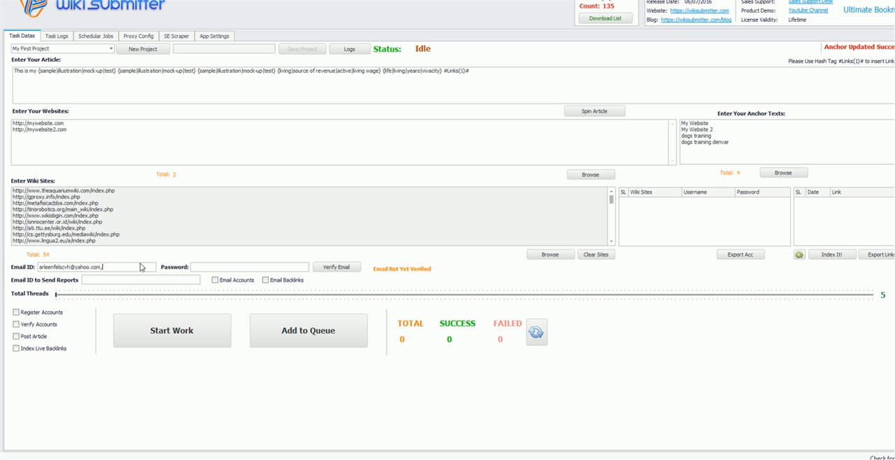
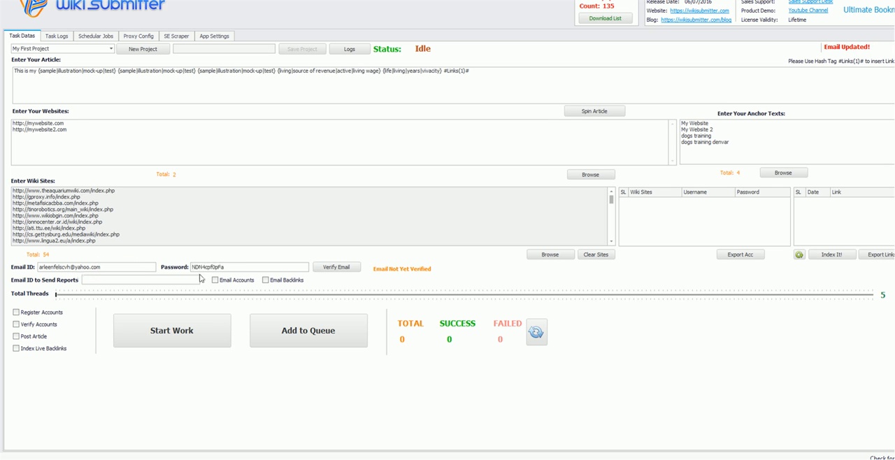
Enter the email account password and verify the email until it reports 'Email Verified'.
left_click(338, 266)
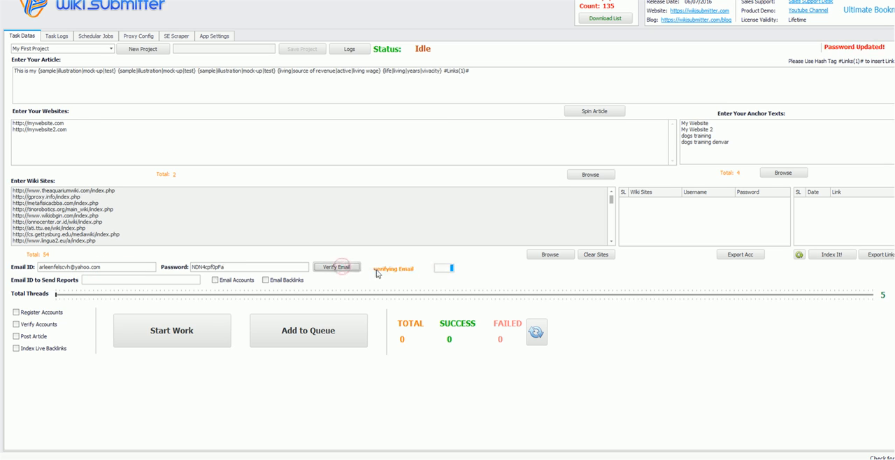
left_click(337, 267)
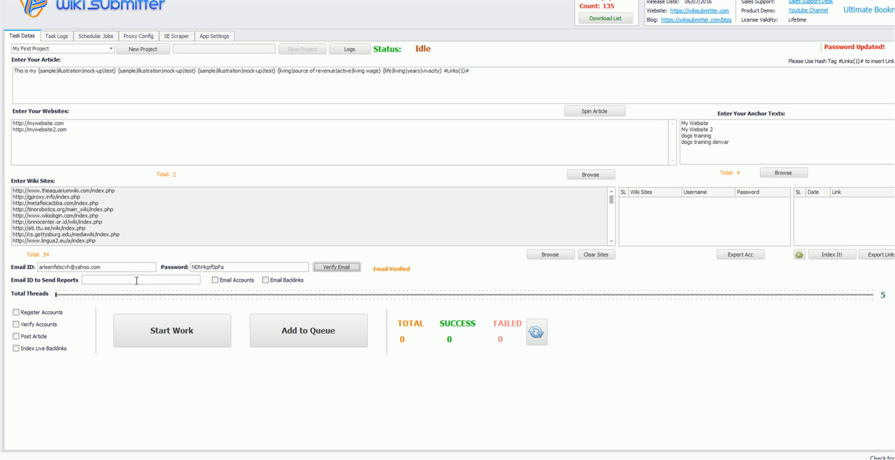
mouse_move(63, 277)
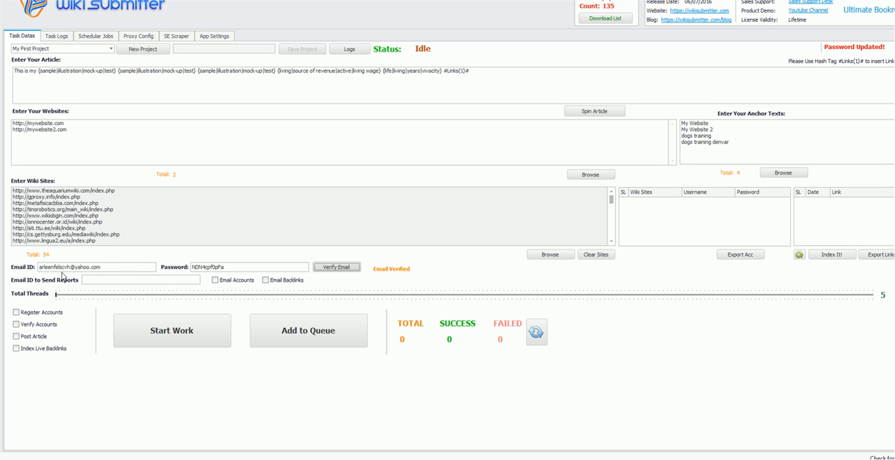
mouse_move(84, 295)
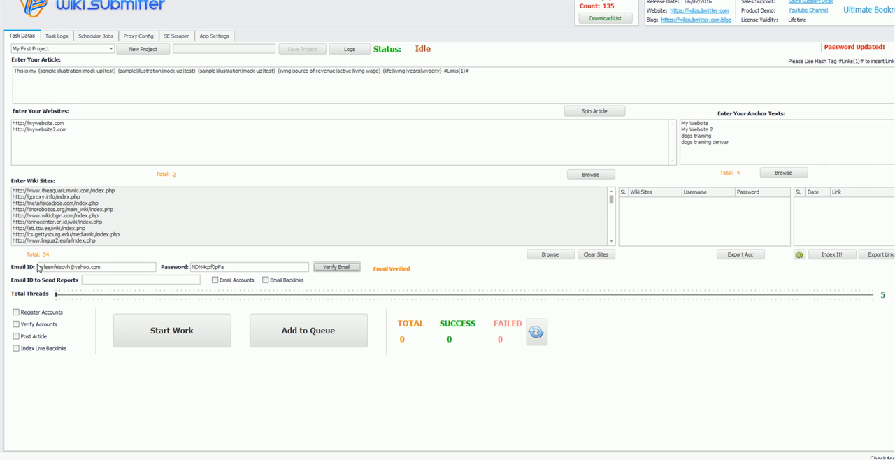
mouse_move(59, 299)
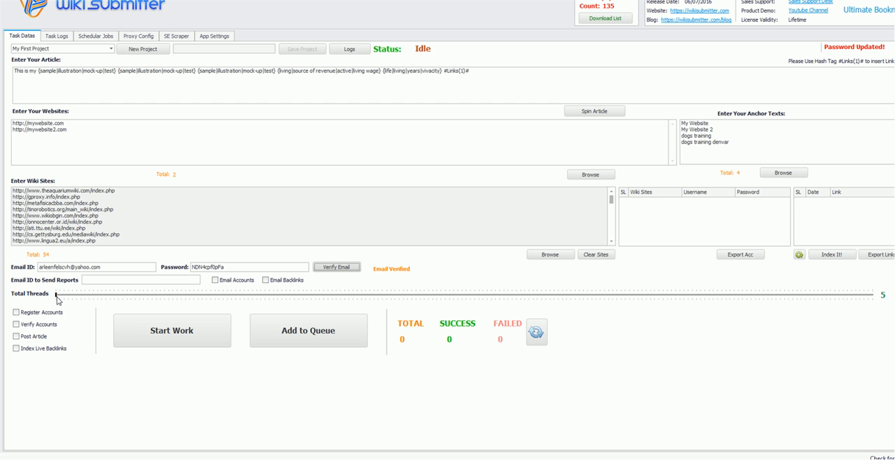
Glance at the Captcha Setting and System Info pages, then return to Task Details.
left_click(214, 37)
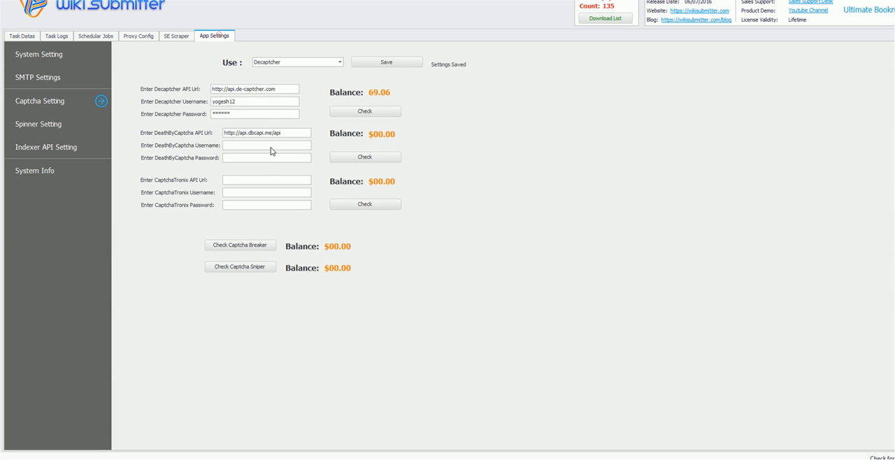
left_click(33, 171)
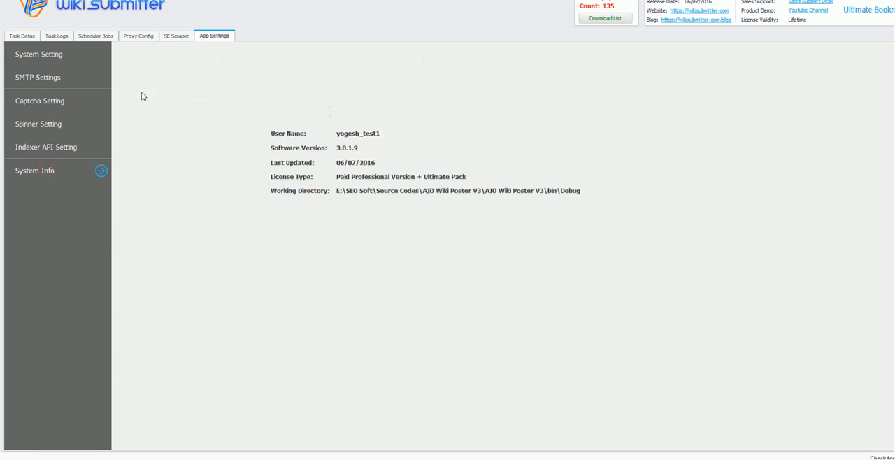
left_click(22, 36)
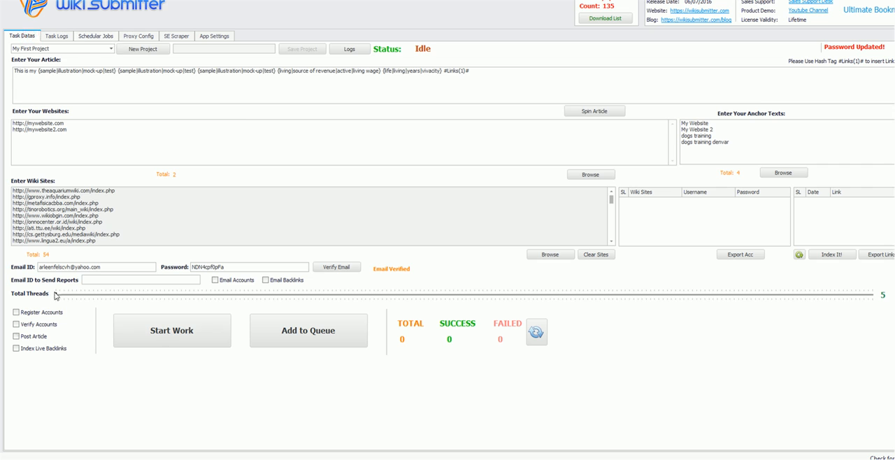
Raise the project's Total Threads slider to 96.
left_click_drag(56, 294, 257, 294)
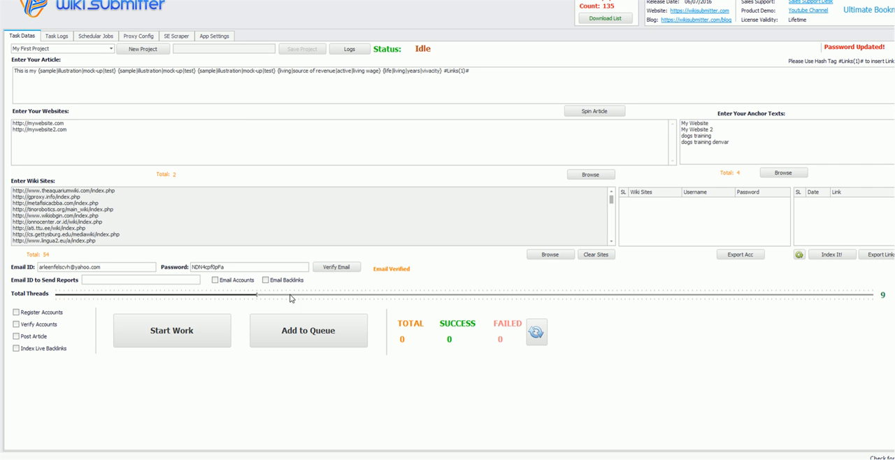
left_click_drag(263, 293, 439, 294)
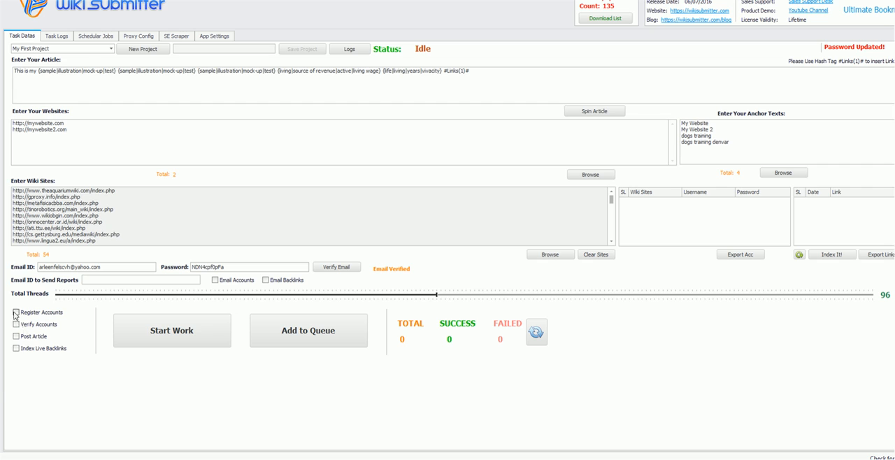
mouse_move(295, 260)
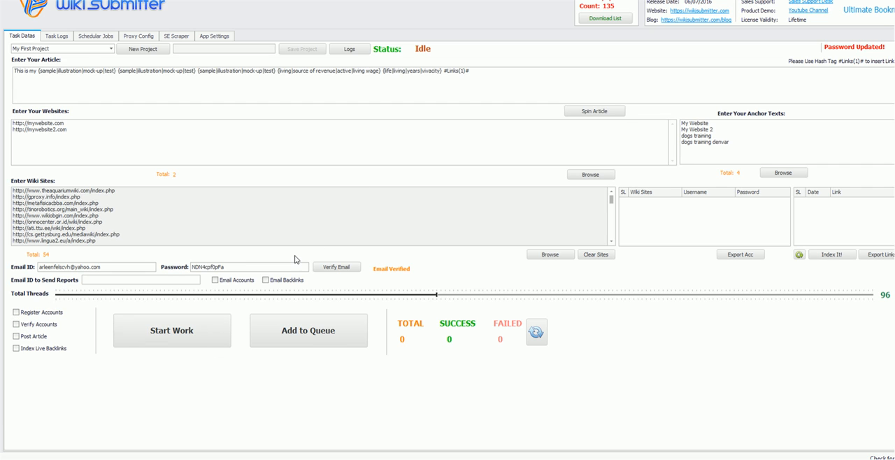
mouse_move(22, 366)
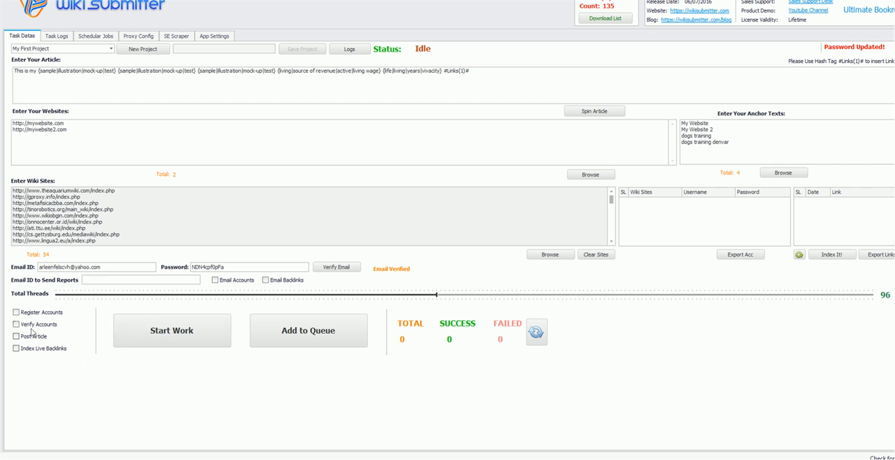
Tick Register Accounts, Verify Accounts and Post Article, then Start Work on the project.
left_click(16, 312)
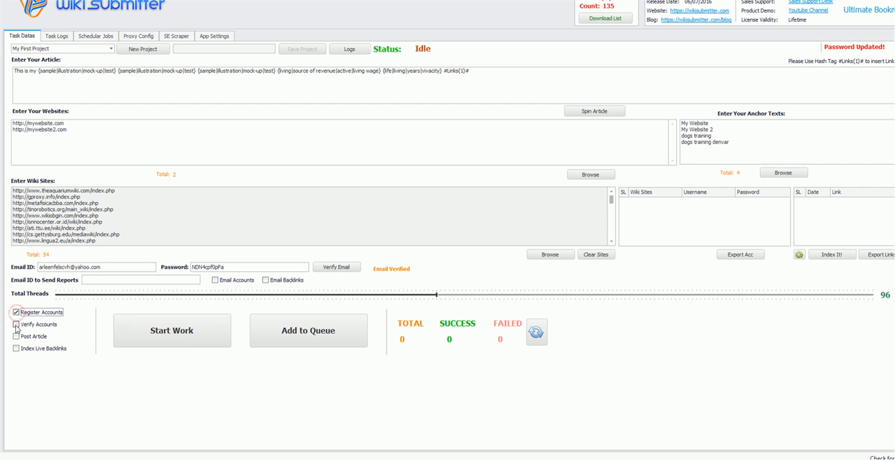
left_click(16, 324)
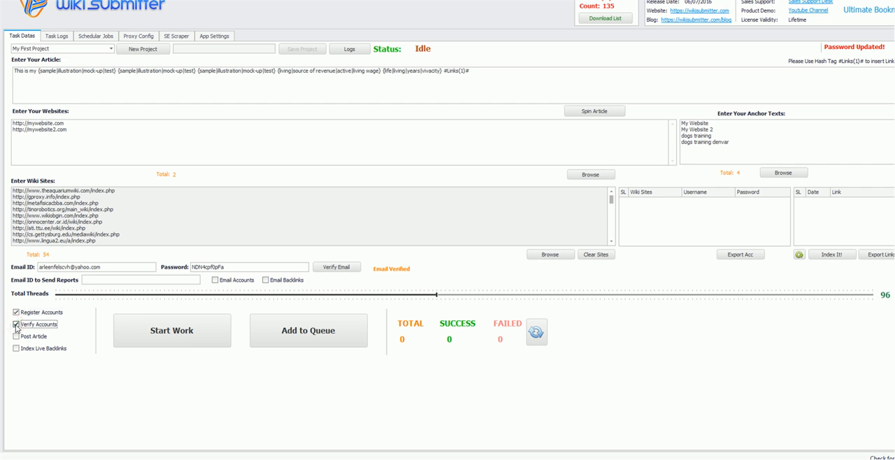
left_click(16, 335)
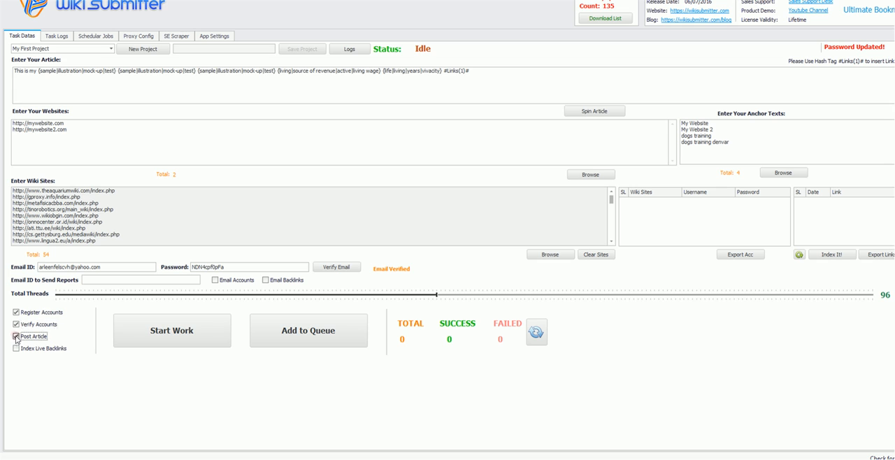
left_click(16, 336)
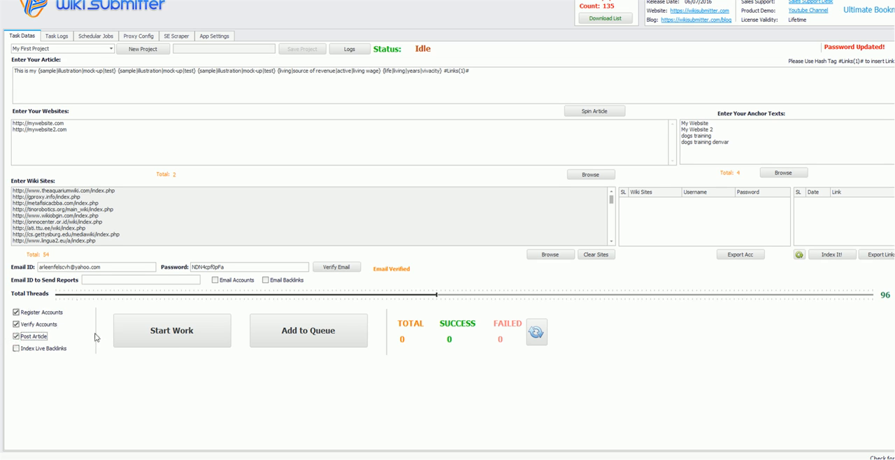
left_click(171, 330)
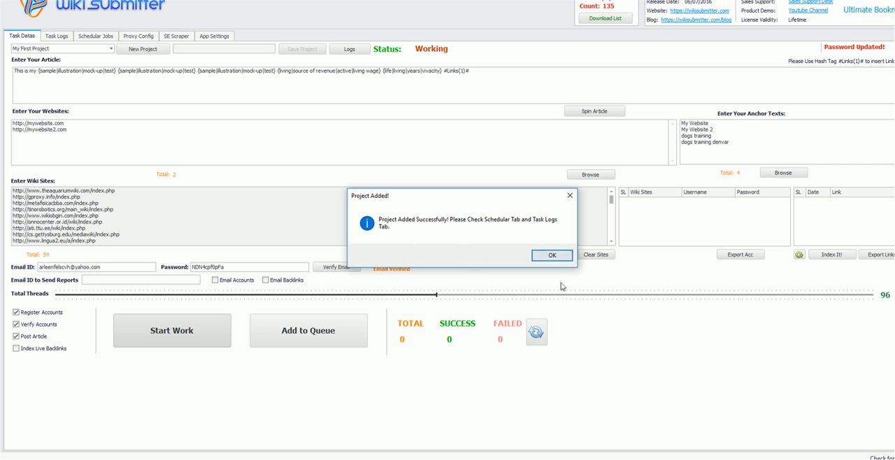
Dismiss the Project Added dialog and view My First Project as working in Scheduler Jobs.
left_click(552, 255)
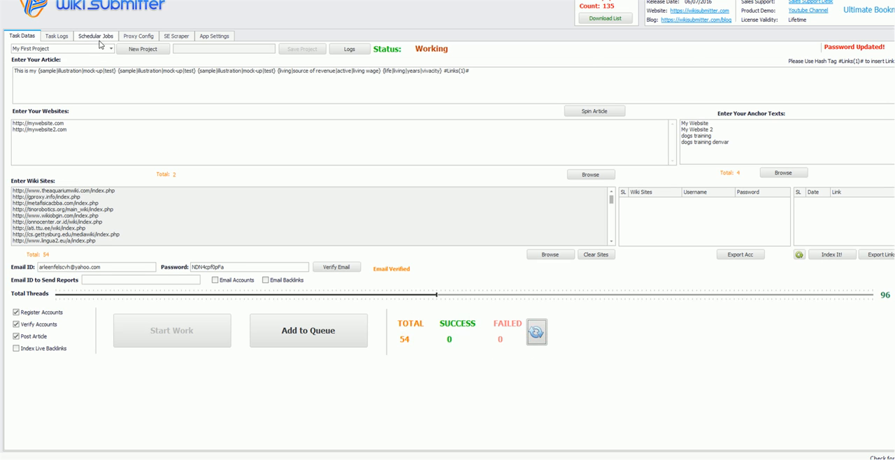
left_click(95, 37)
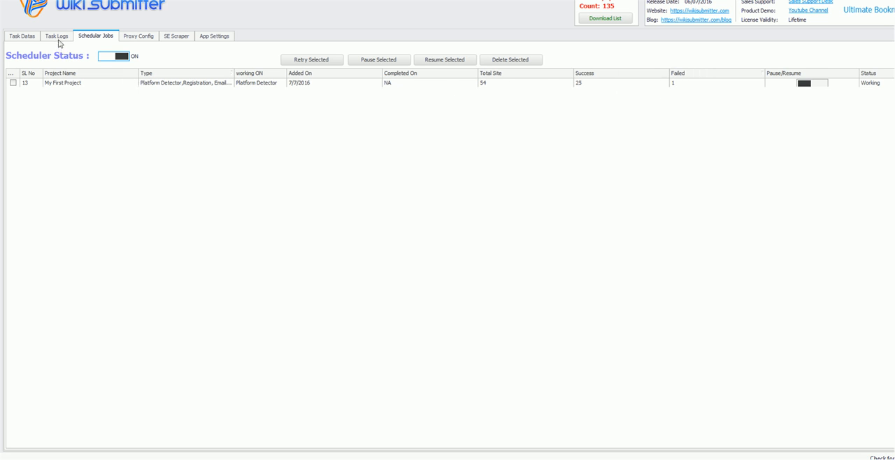
Check per-site completion percentages in Task Logs, then return to Task Details.
left_click(55, 36)
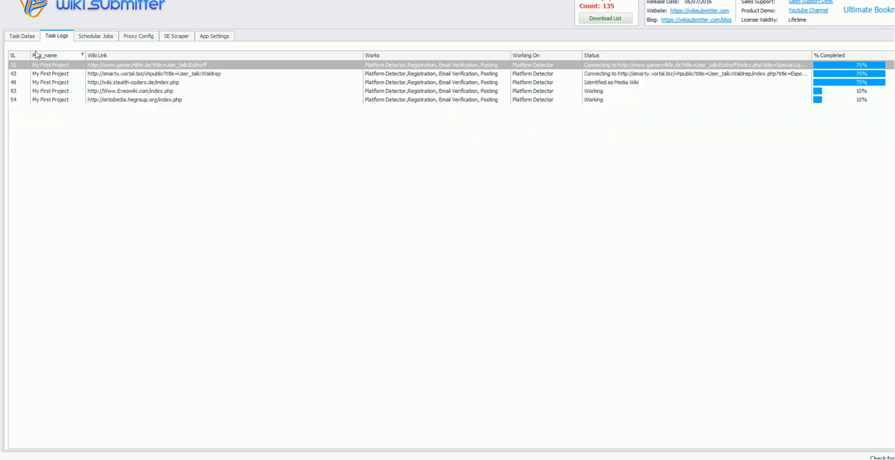
left_click(21, 37)
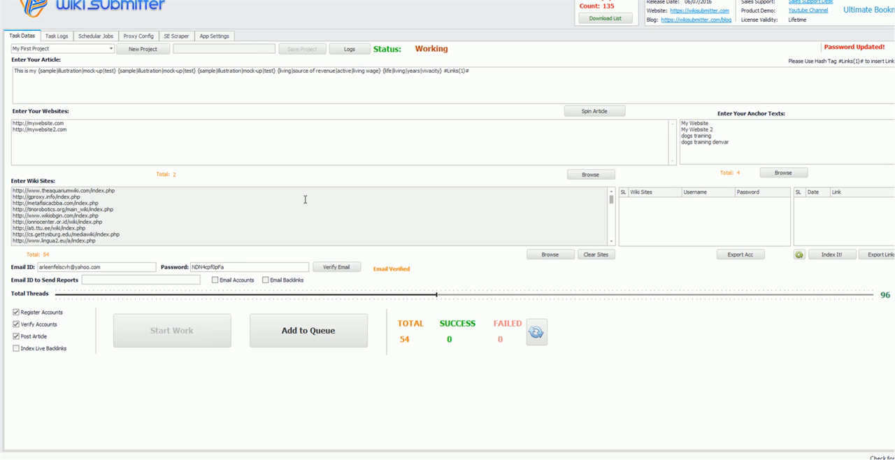
mouse_move(412, 172)
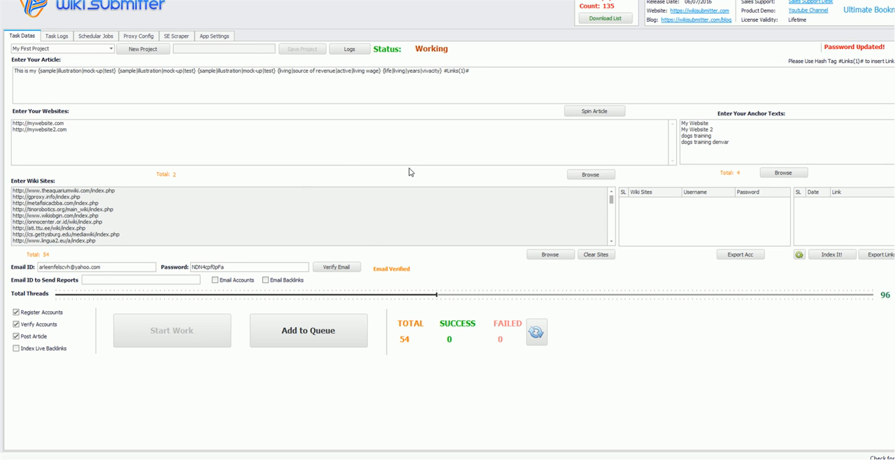